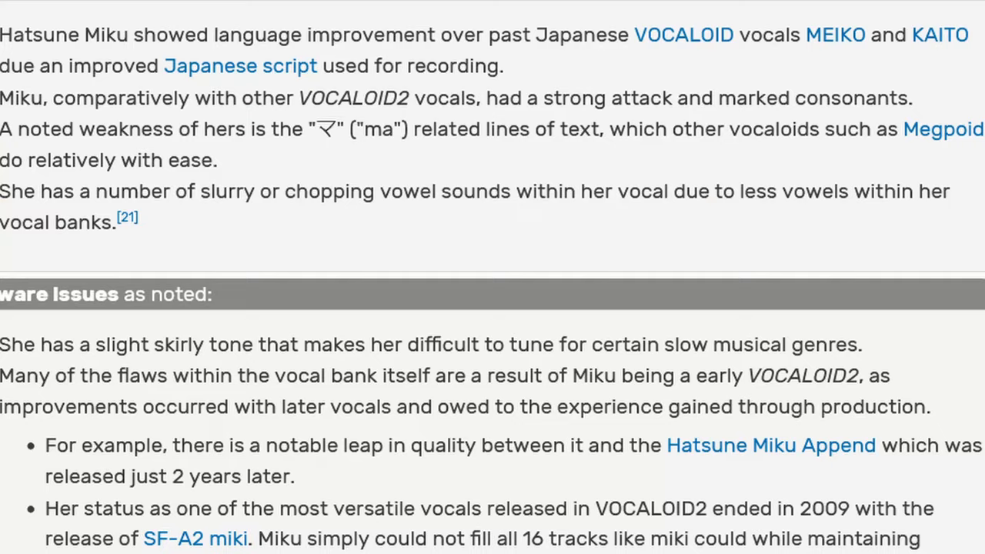
# Show the PIT pitch-bend parameter in the control lane below the Miku track's notes.
pyautogui.scroll(-3)
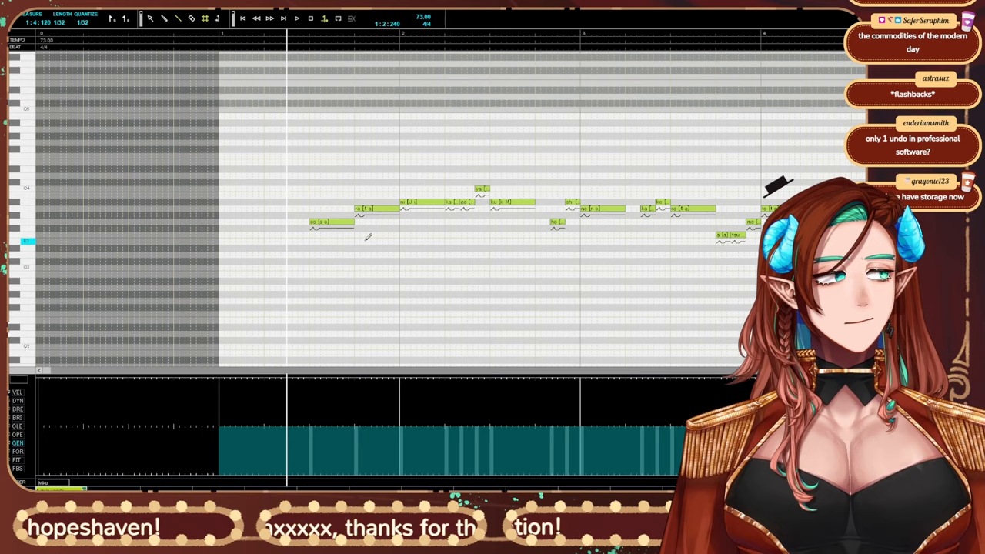
pyautogui.click(314, 224)
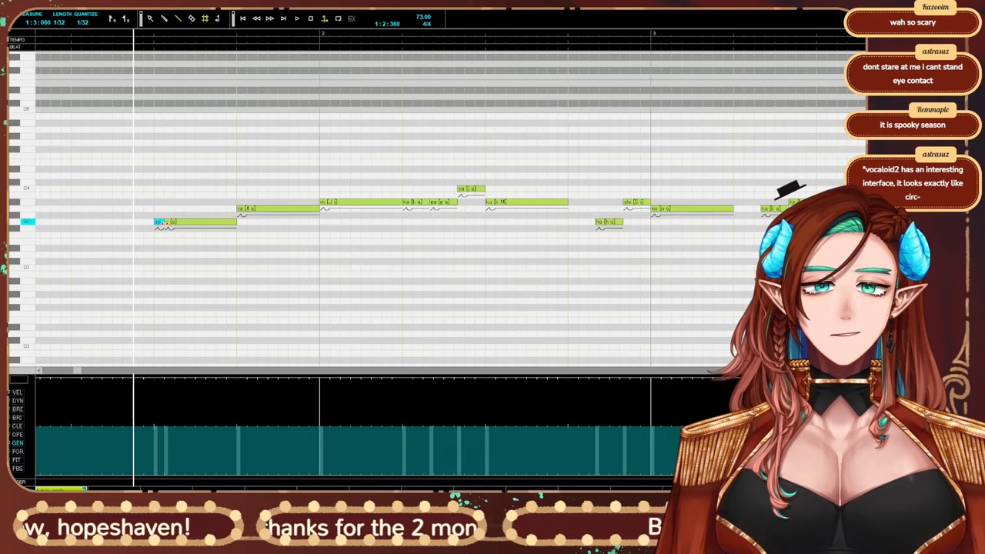
pyautogui.click(17, 460)
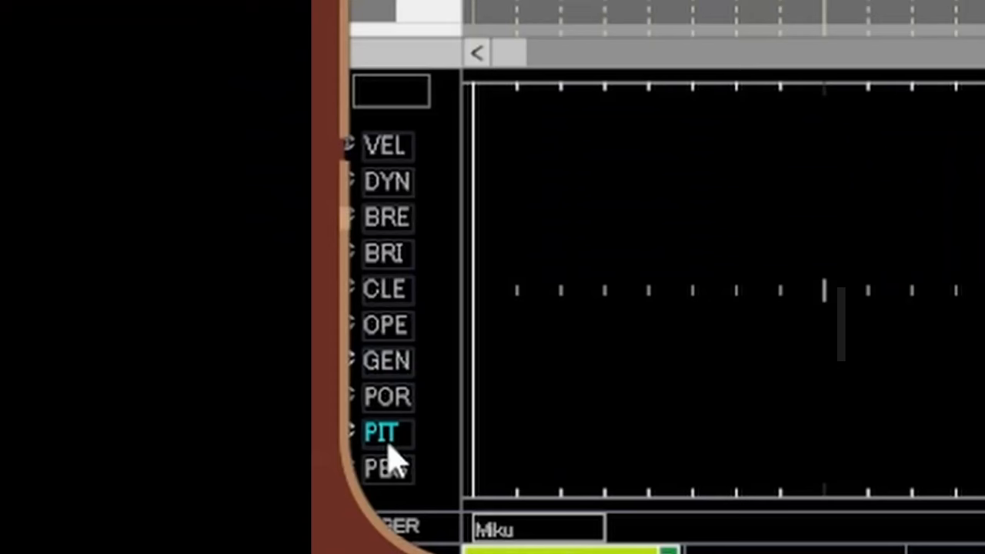